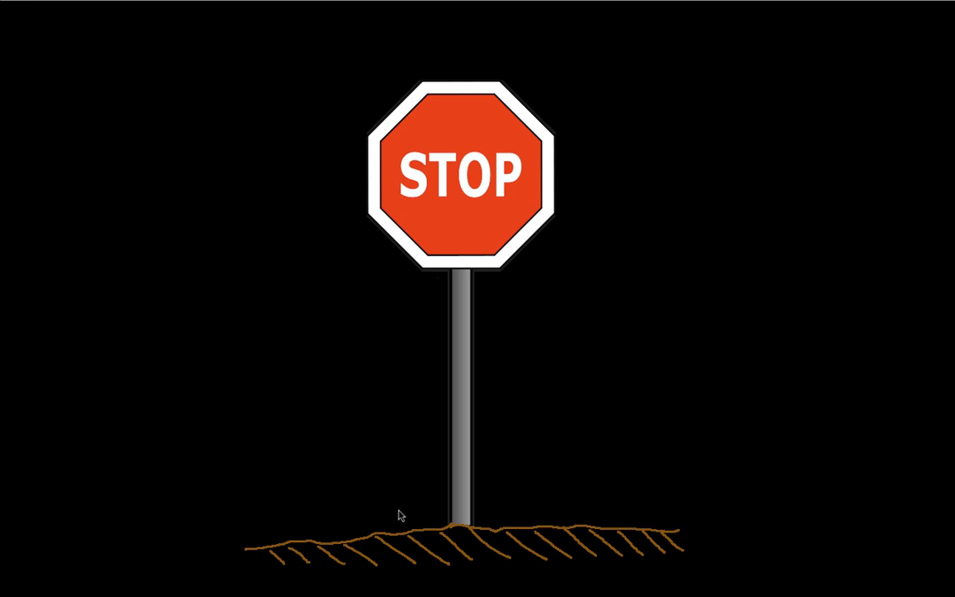
mouse_move(451, 531)
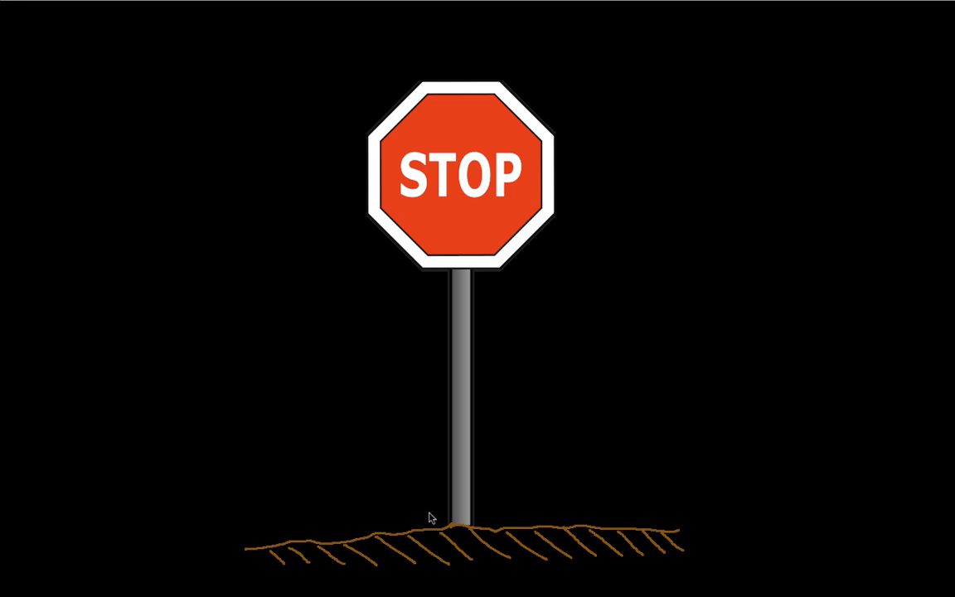
mouse_move(428, 517)
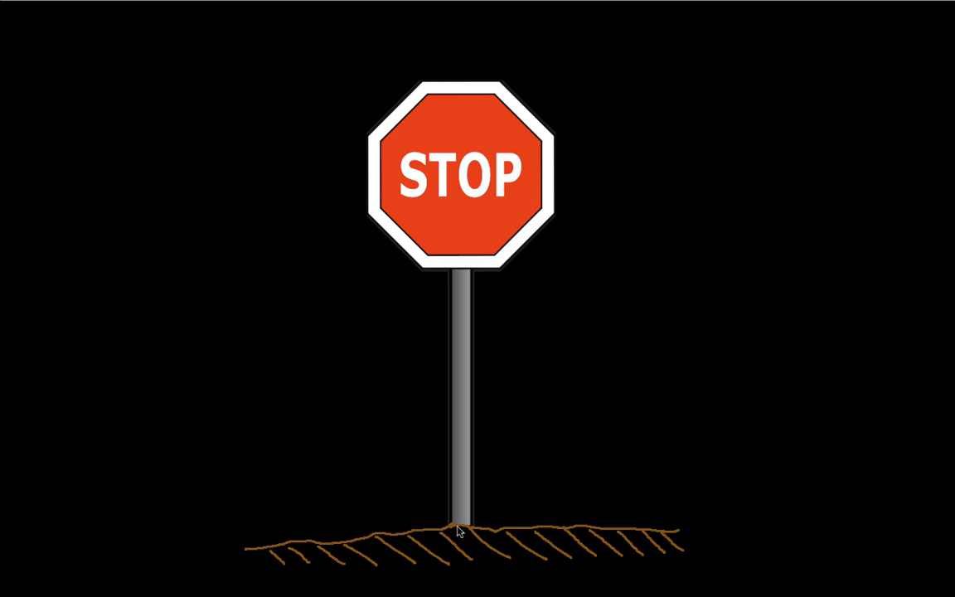
mouse_move(435, 524)
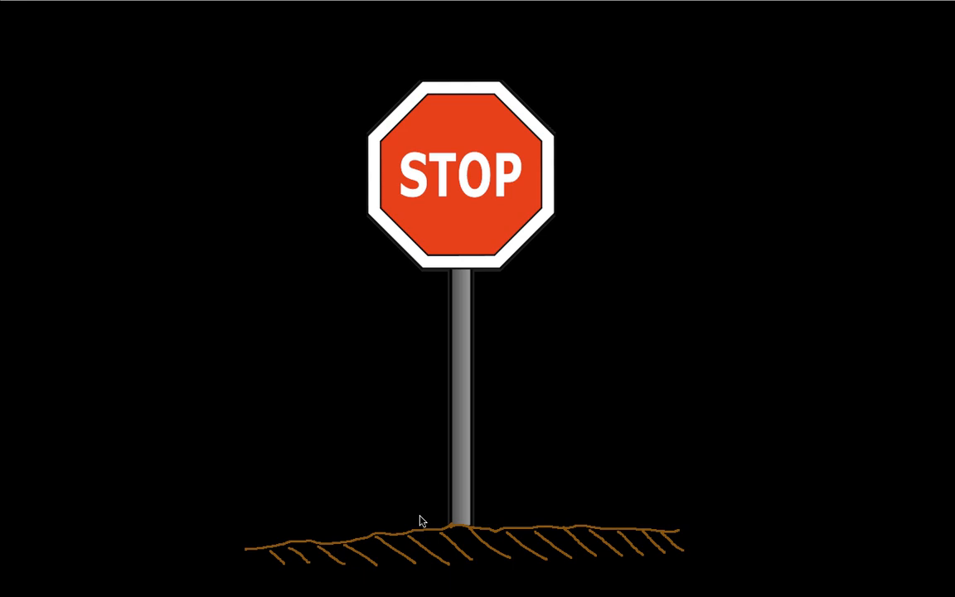
mouse_move(295, 325)
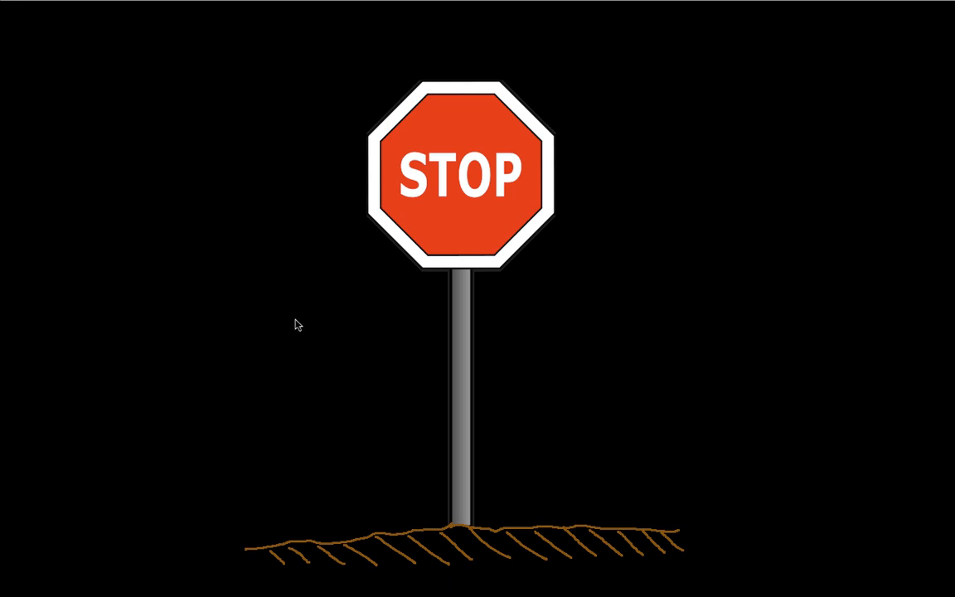
mouse_move(338, 356)
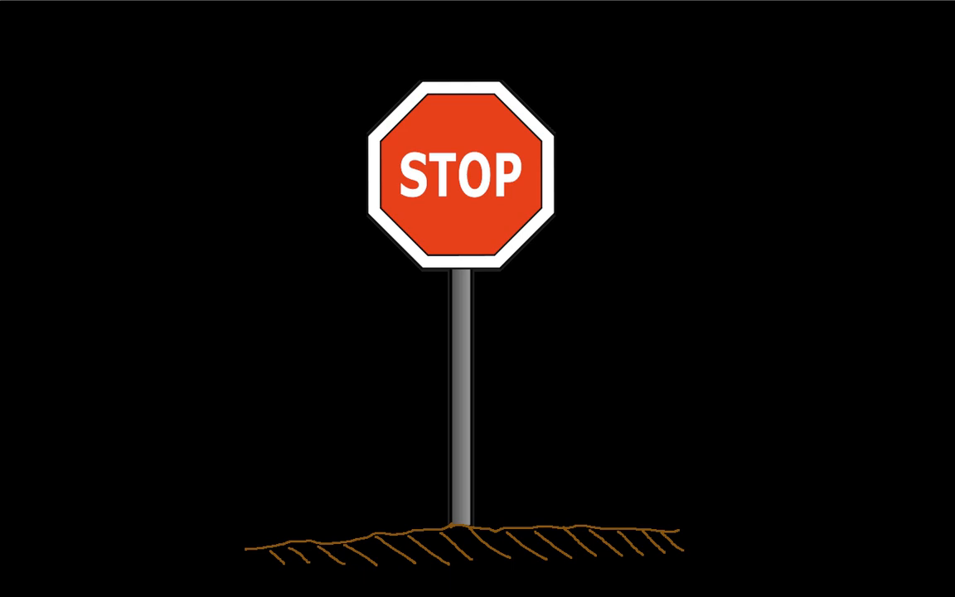
mouse_move(189, 183)
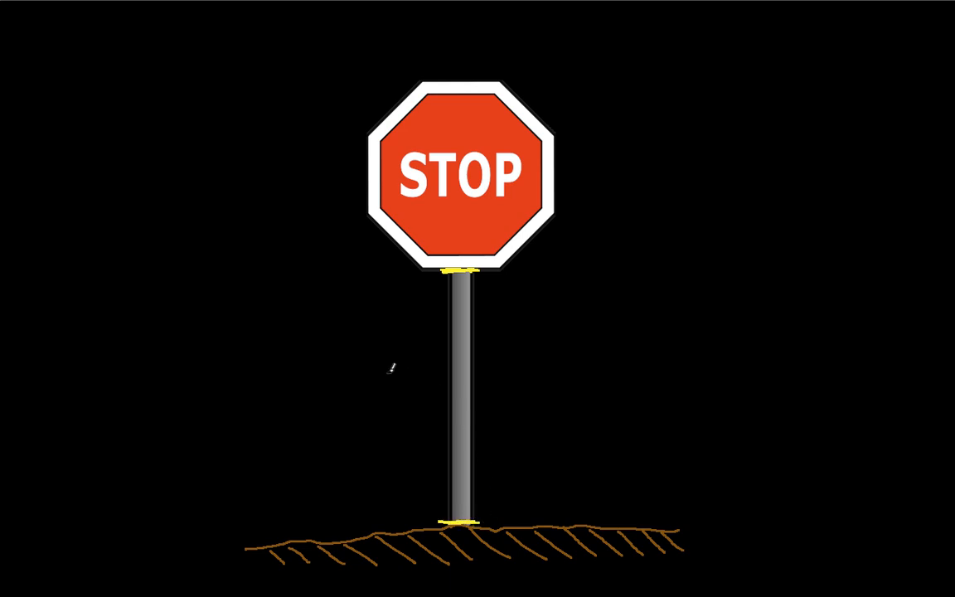
mouse_move(391, 379)
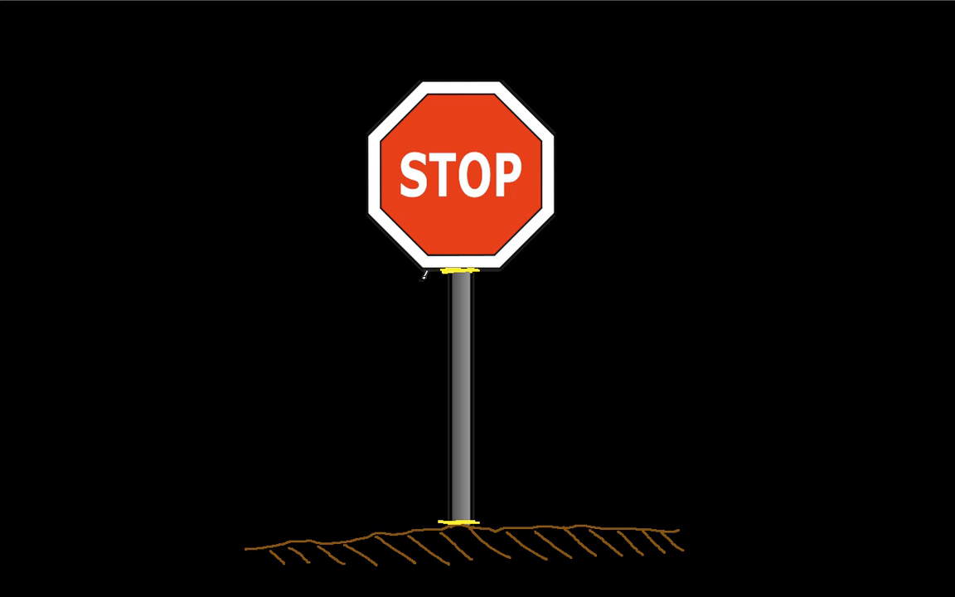
mouse_move(362, 299)
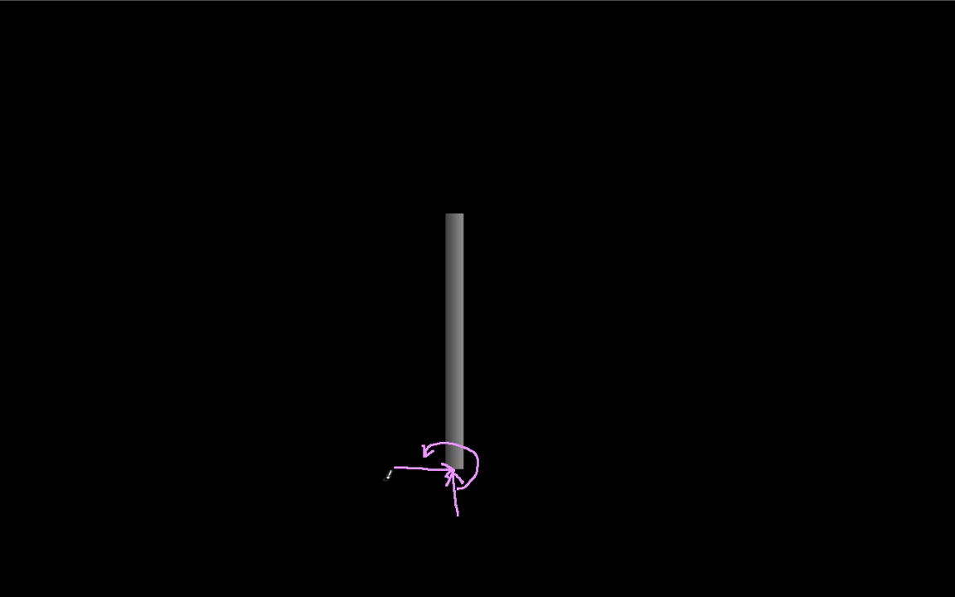
Handwrite the base reaction labels F_Bx, F_By and the couple M_B beside the pole's base arrows
type("F")
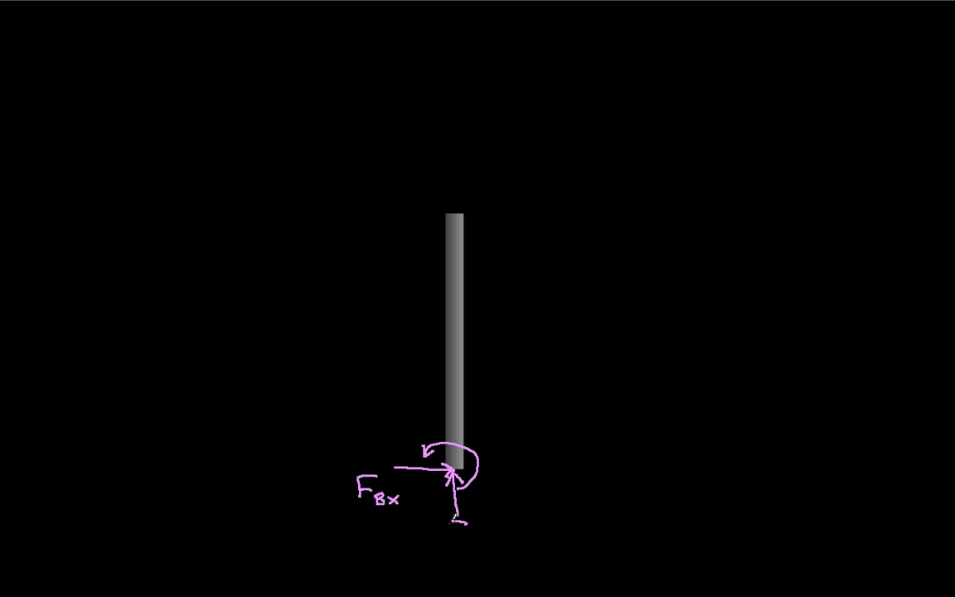
type("F_By")
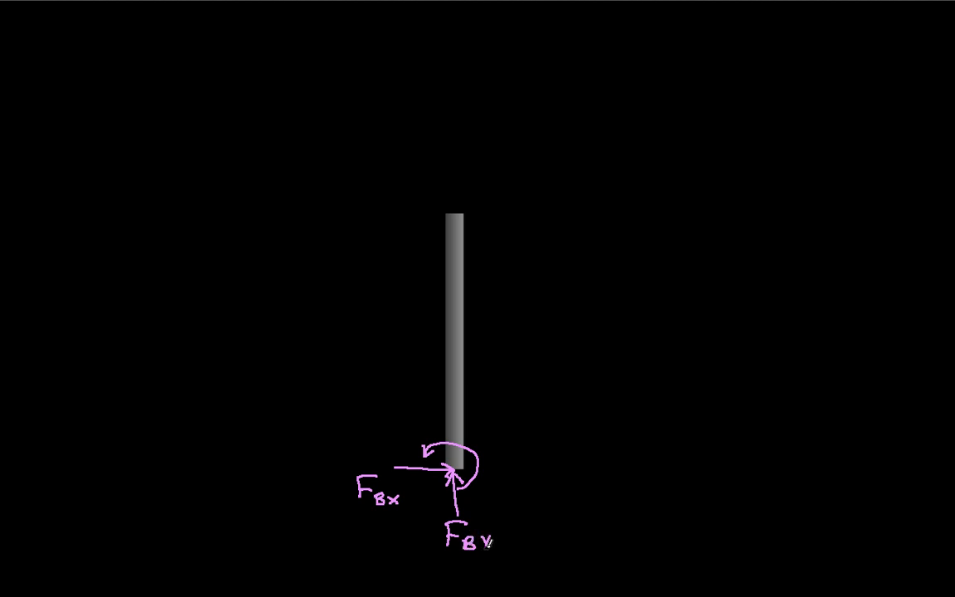
type("M_B")
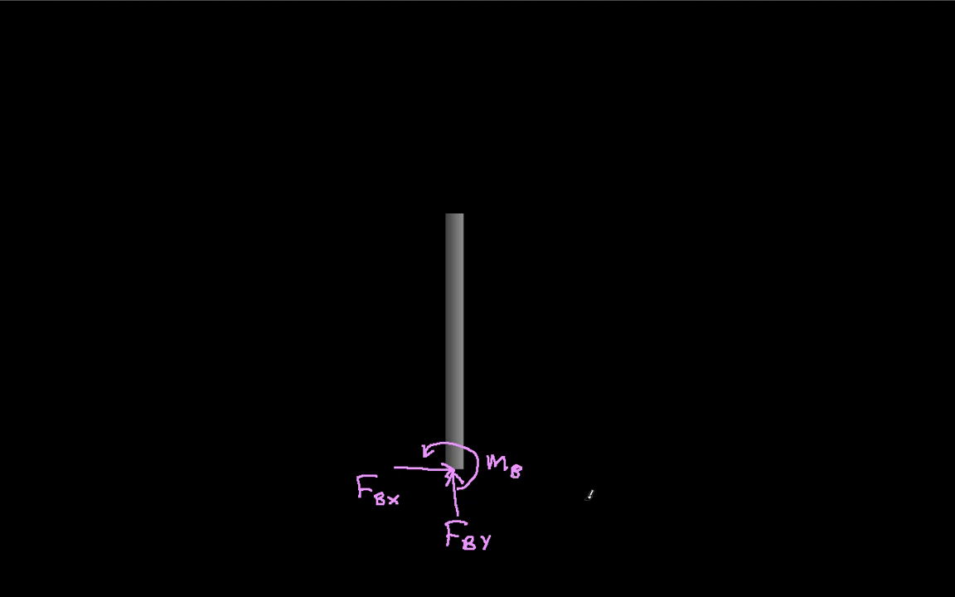
mouse_move(421, 213)
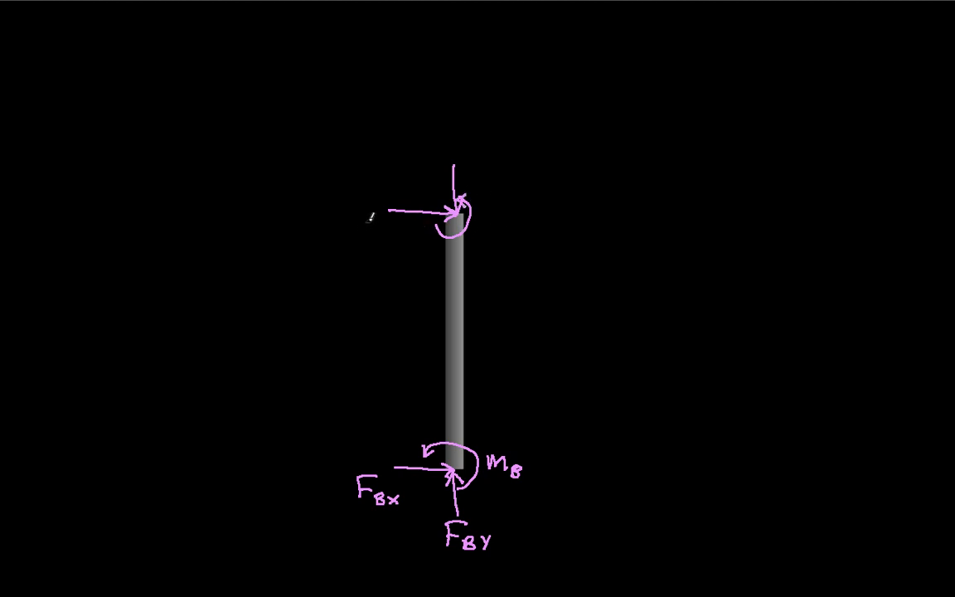
Write F_Tx, F_Ty and M_y at the top, then add a downward weight arrow W from the pole's centre
type("F_T")
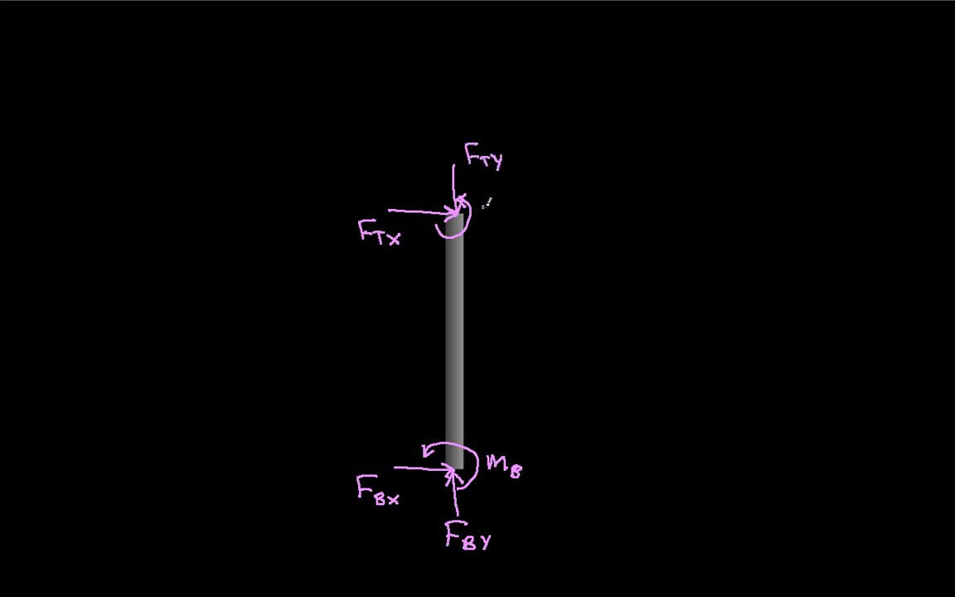
type("My")
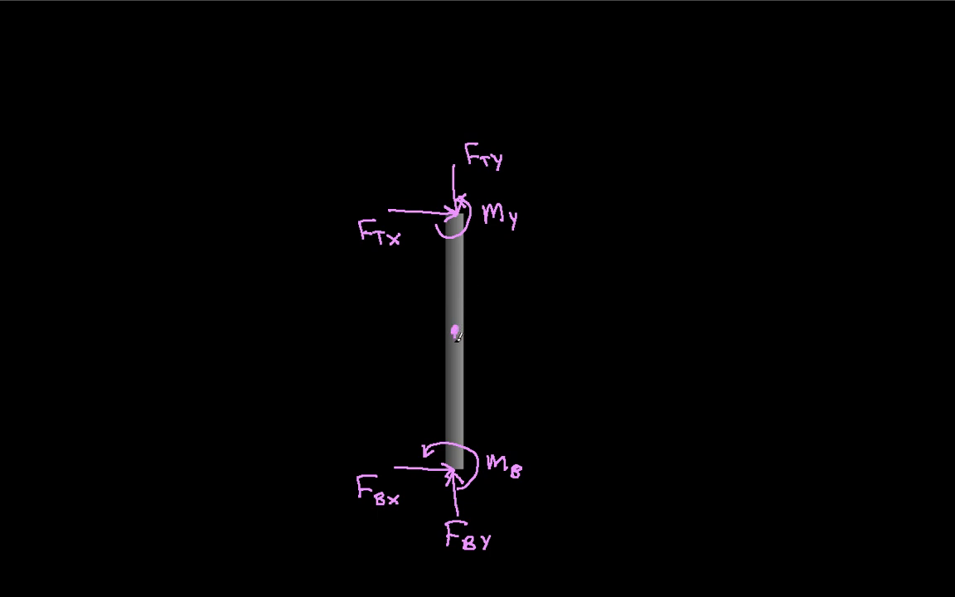
left_click_drag(457, 332, 456, 385)
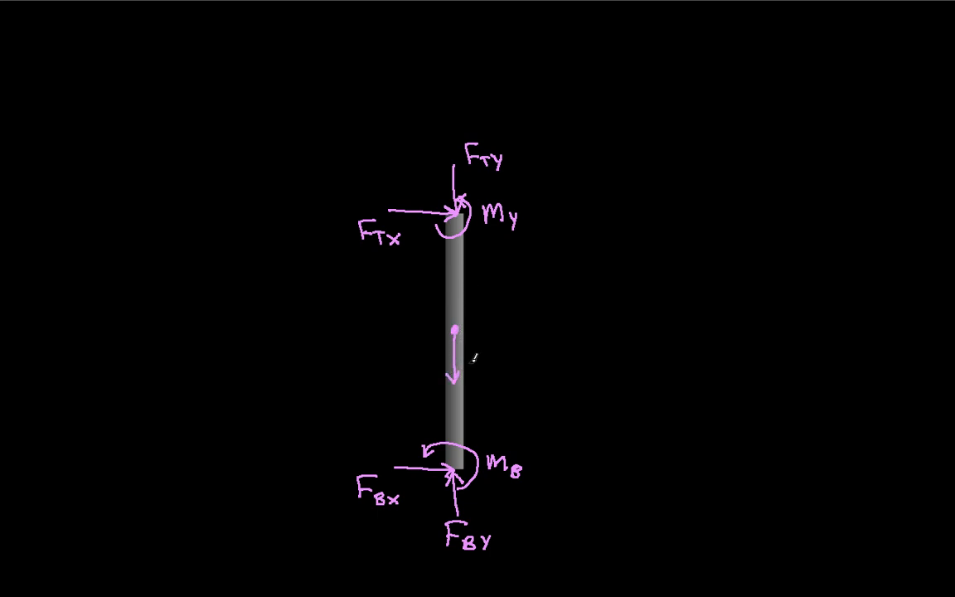
type("W")
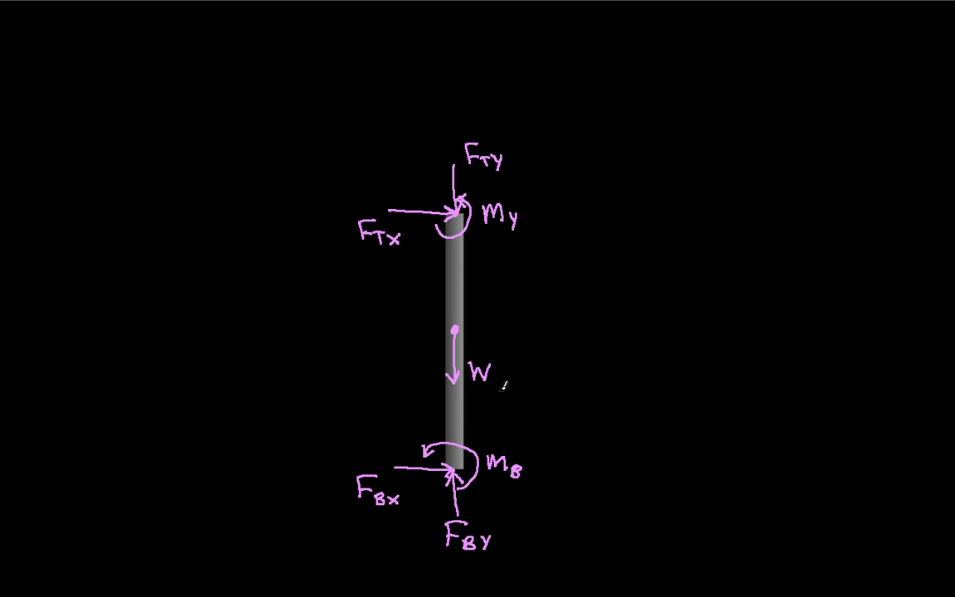
mouse_move(173, 262)
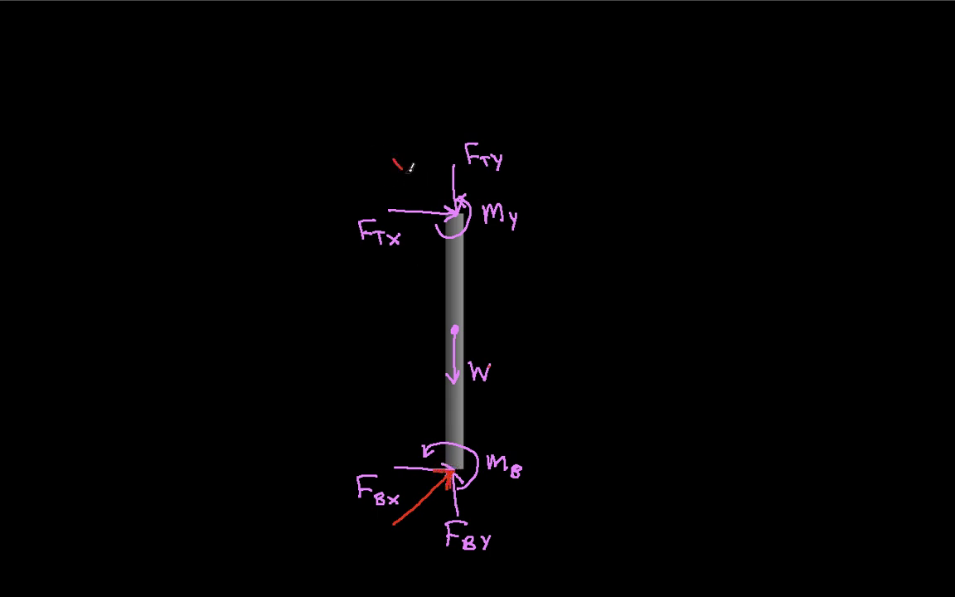
Draw the red diagonal resultant arrow pointing into the pole's top joint
left_click_drag(395, 157, 456, 207)
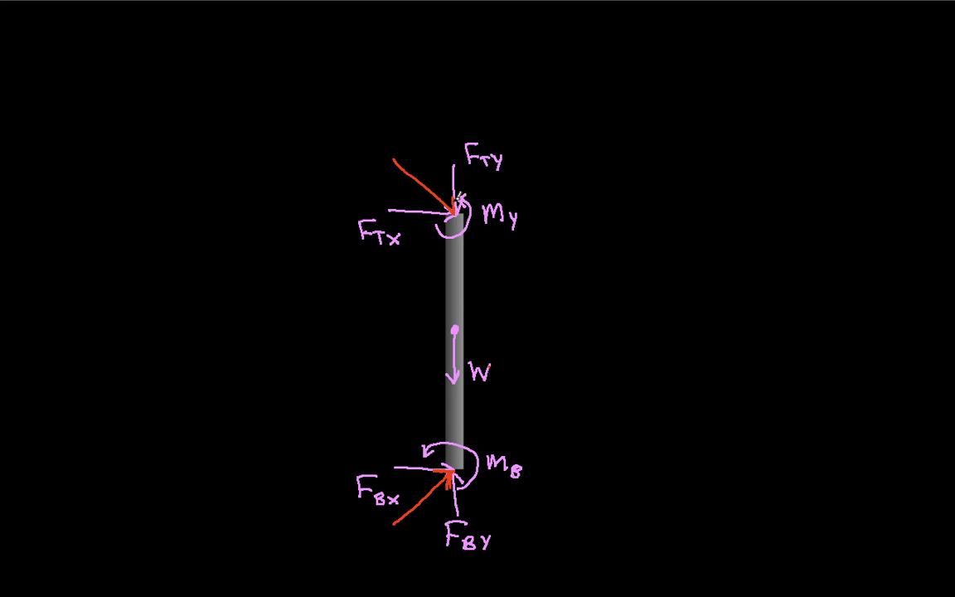